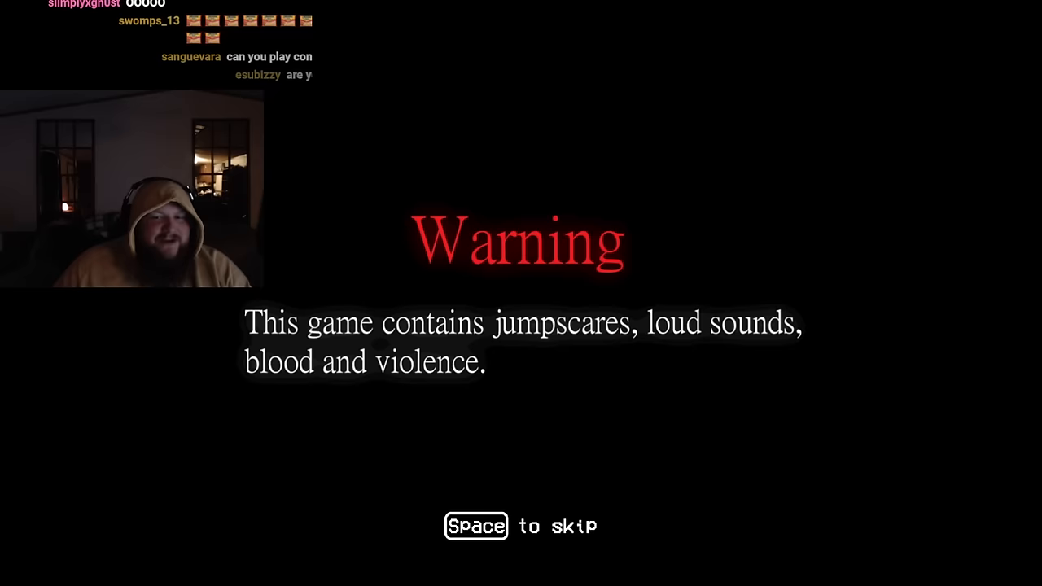
Step: Skip the game's intro warnings, then bring up the Start menu over Stream Manager
key(space)
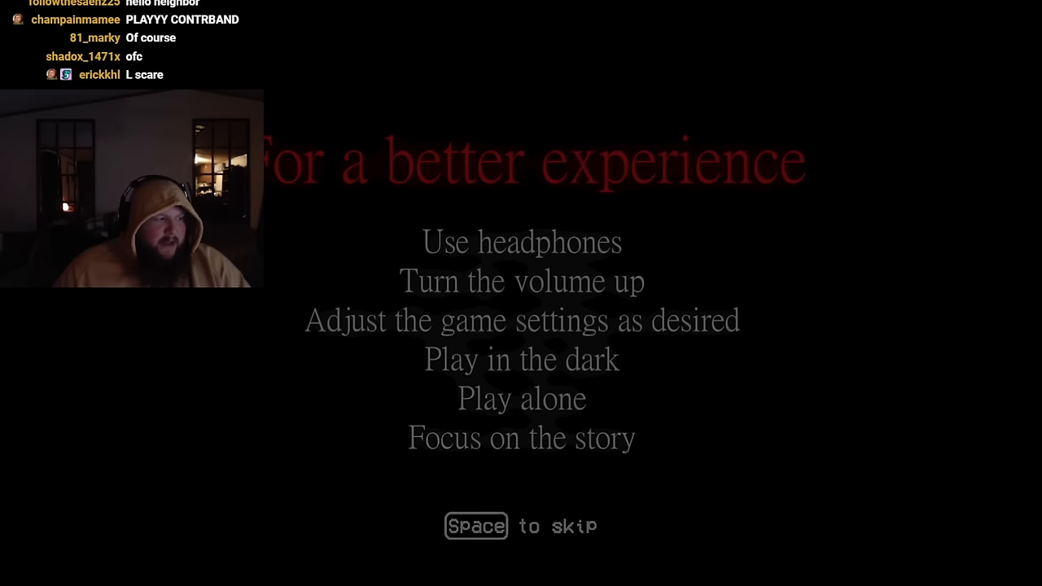
key(space)
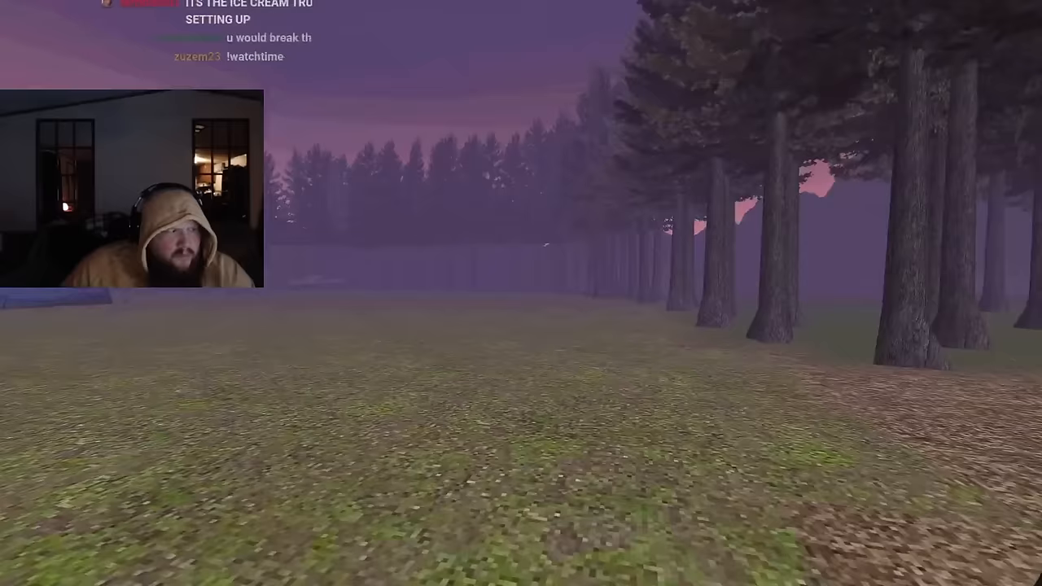
click(353, 574)
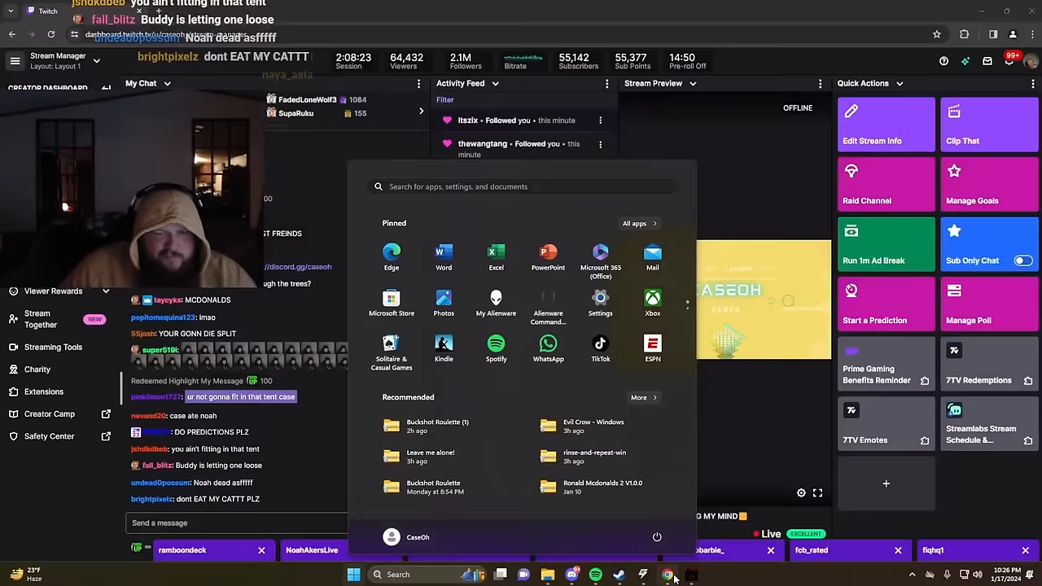
click(354, 574)
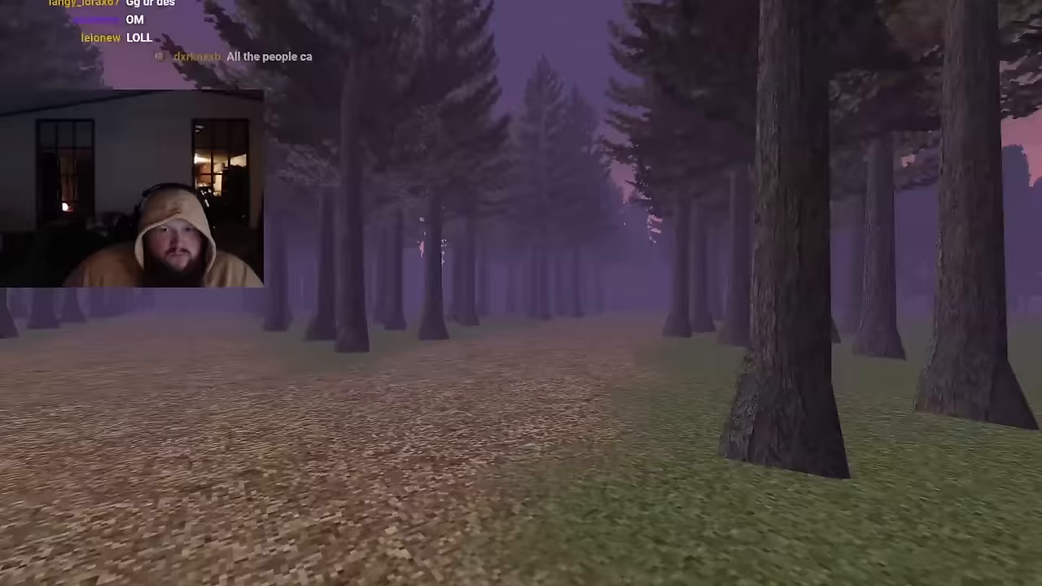
mouse_move(521, 293)
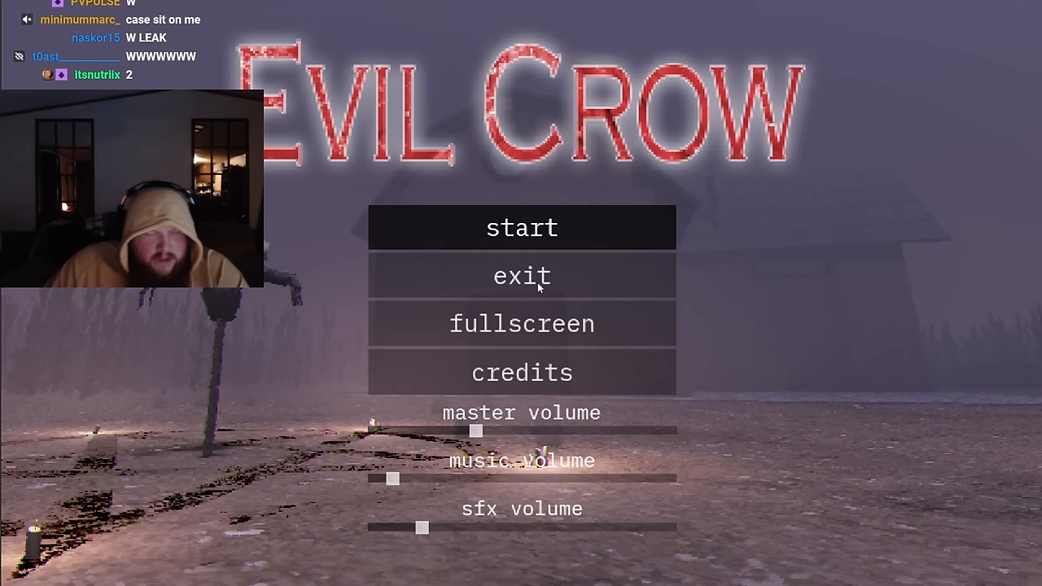
Step: Begin a new Evil Crow game from the title screen and pause on the cornfield road
click(521, 228)
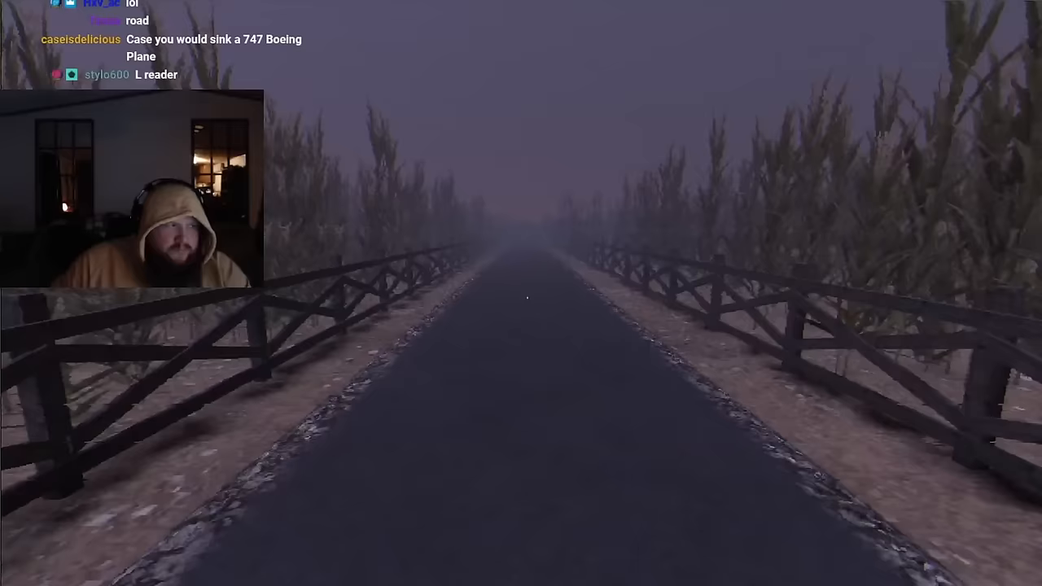
key(Escape)
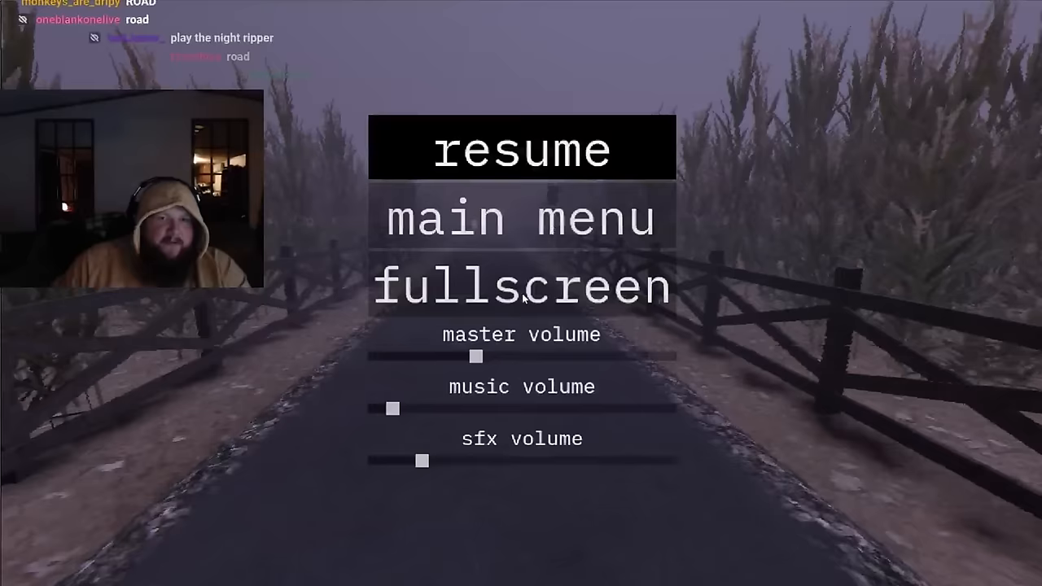
click(522, 148)
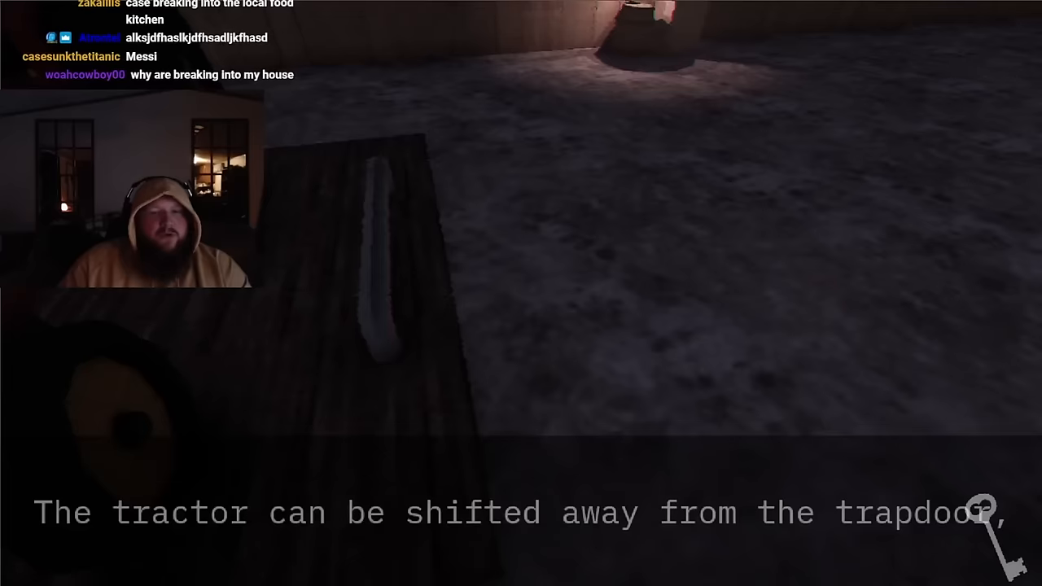
mouse_move(521, 293)
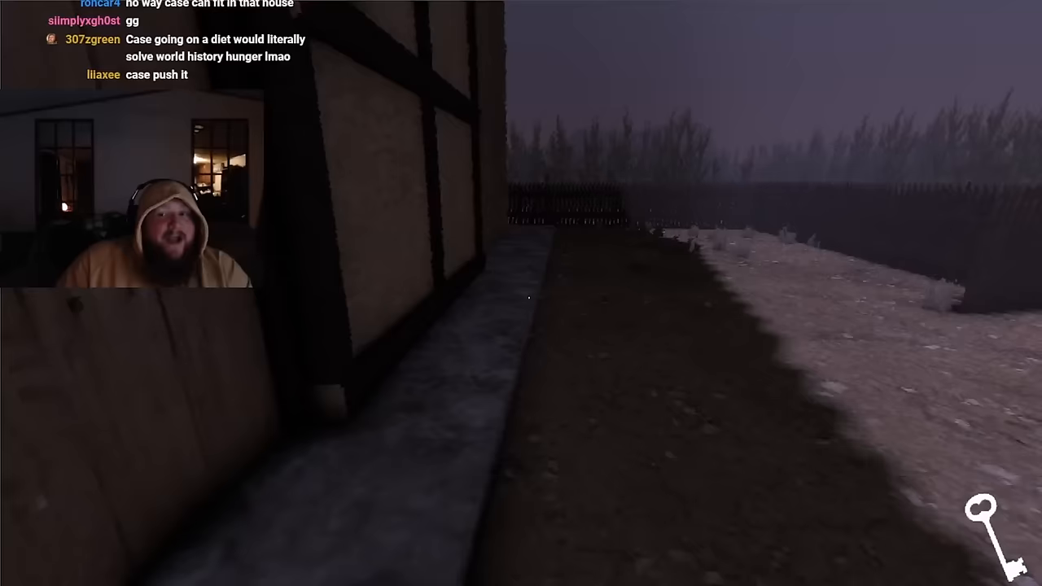